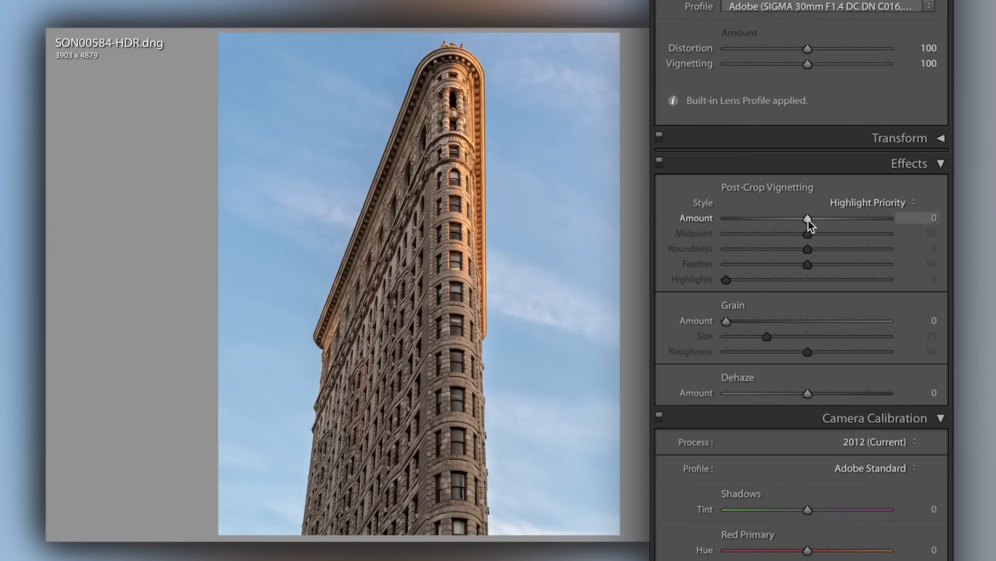
- Set the Post-Crop Vignetting Amount to -15 to slightly darken the Flatiron photo's corners
left_click_drag(808, 218, 795, 218)
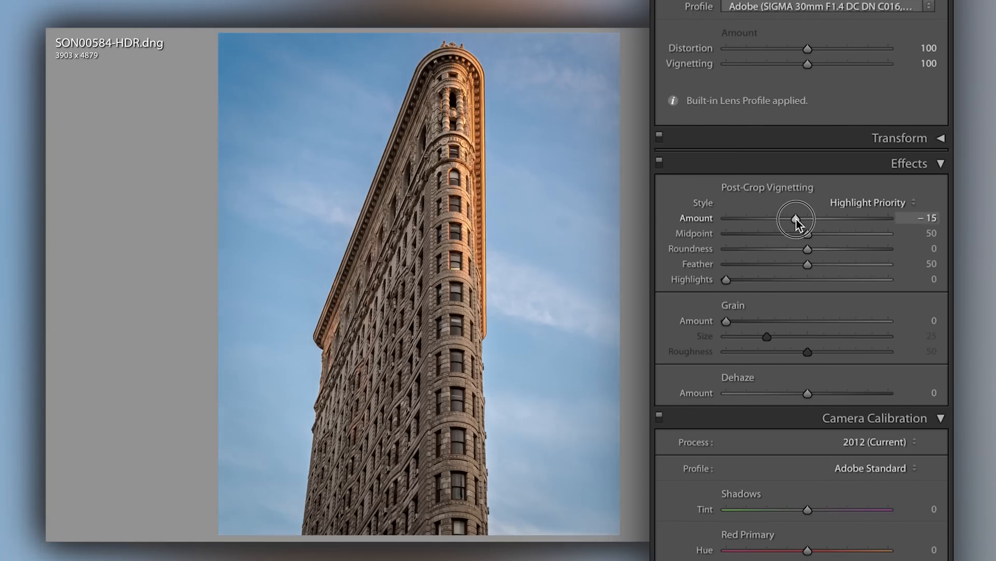